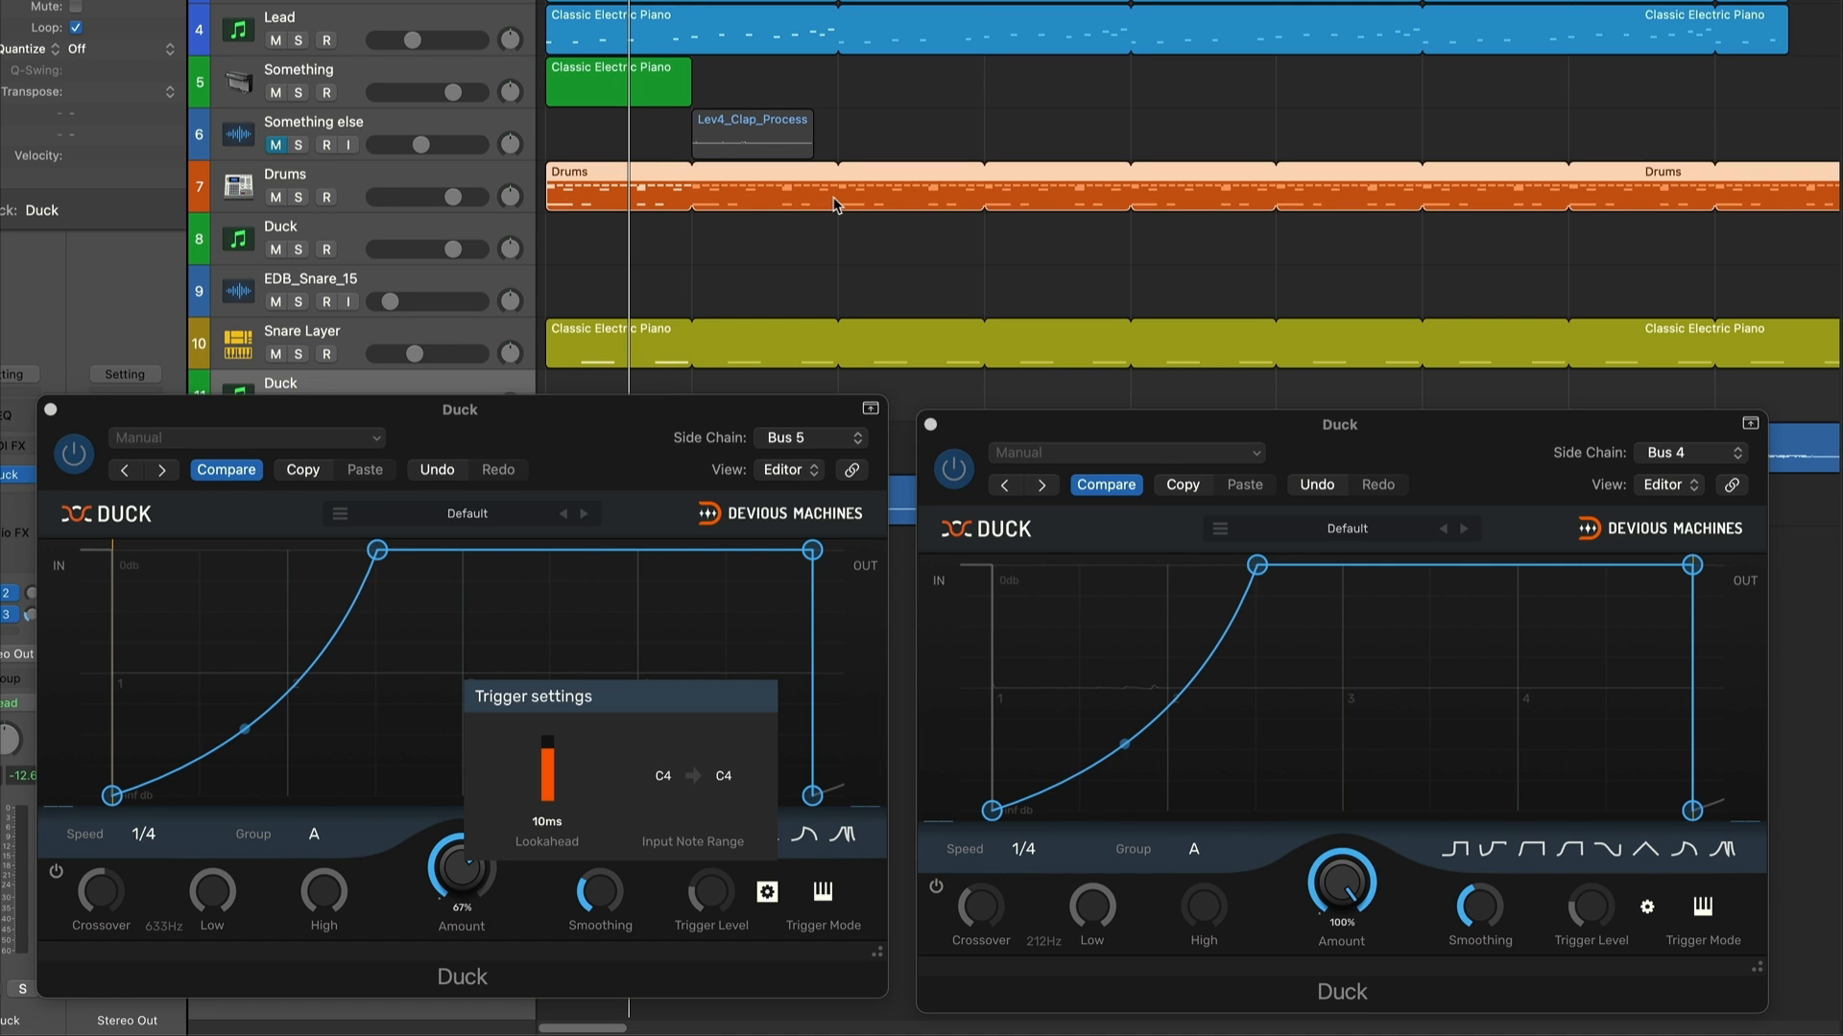
mouse_move(691, 685)
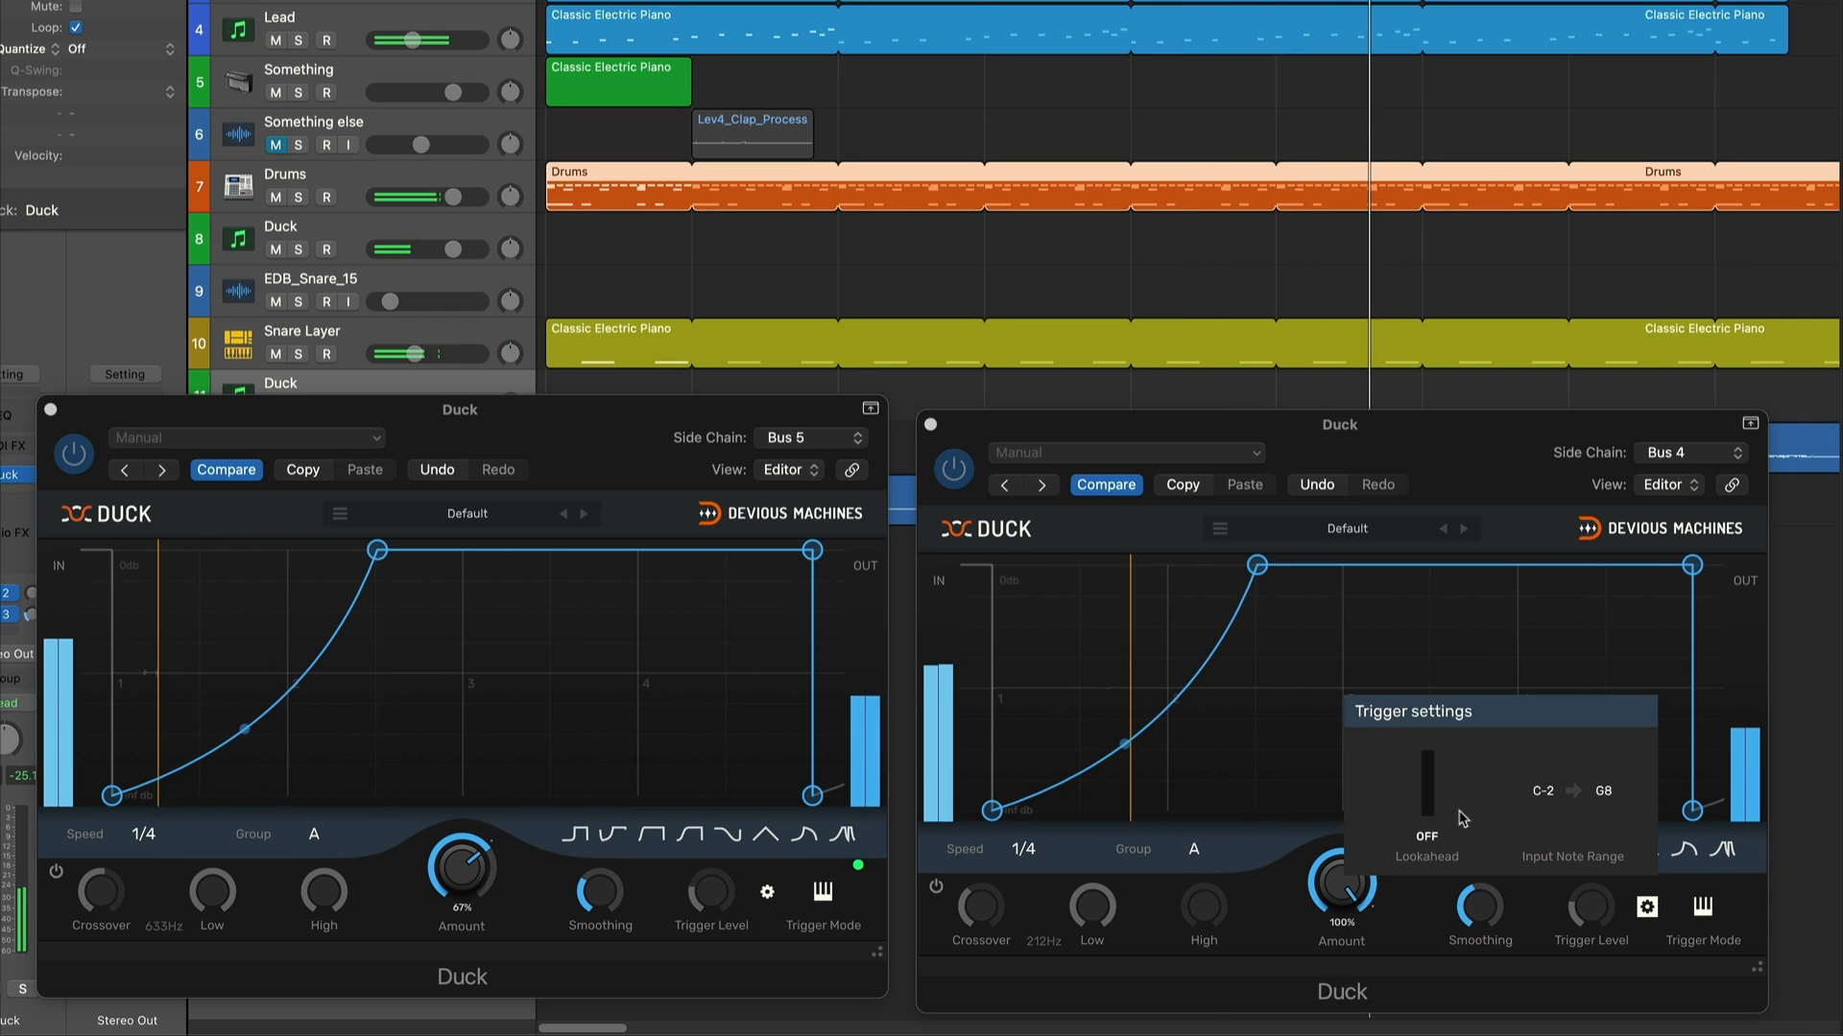
text(c4)
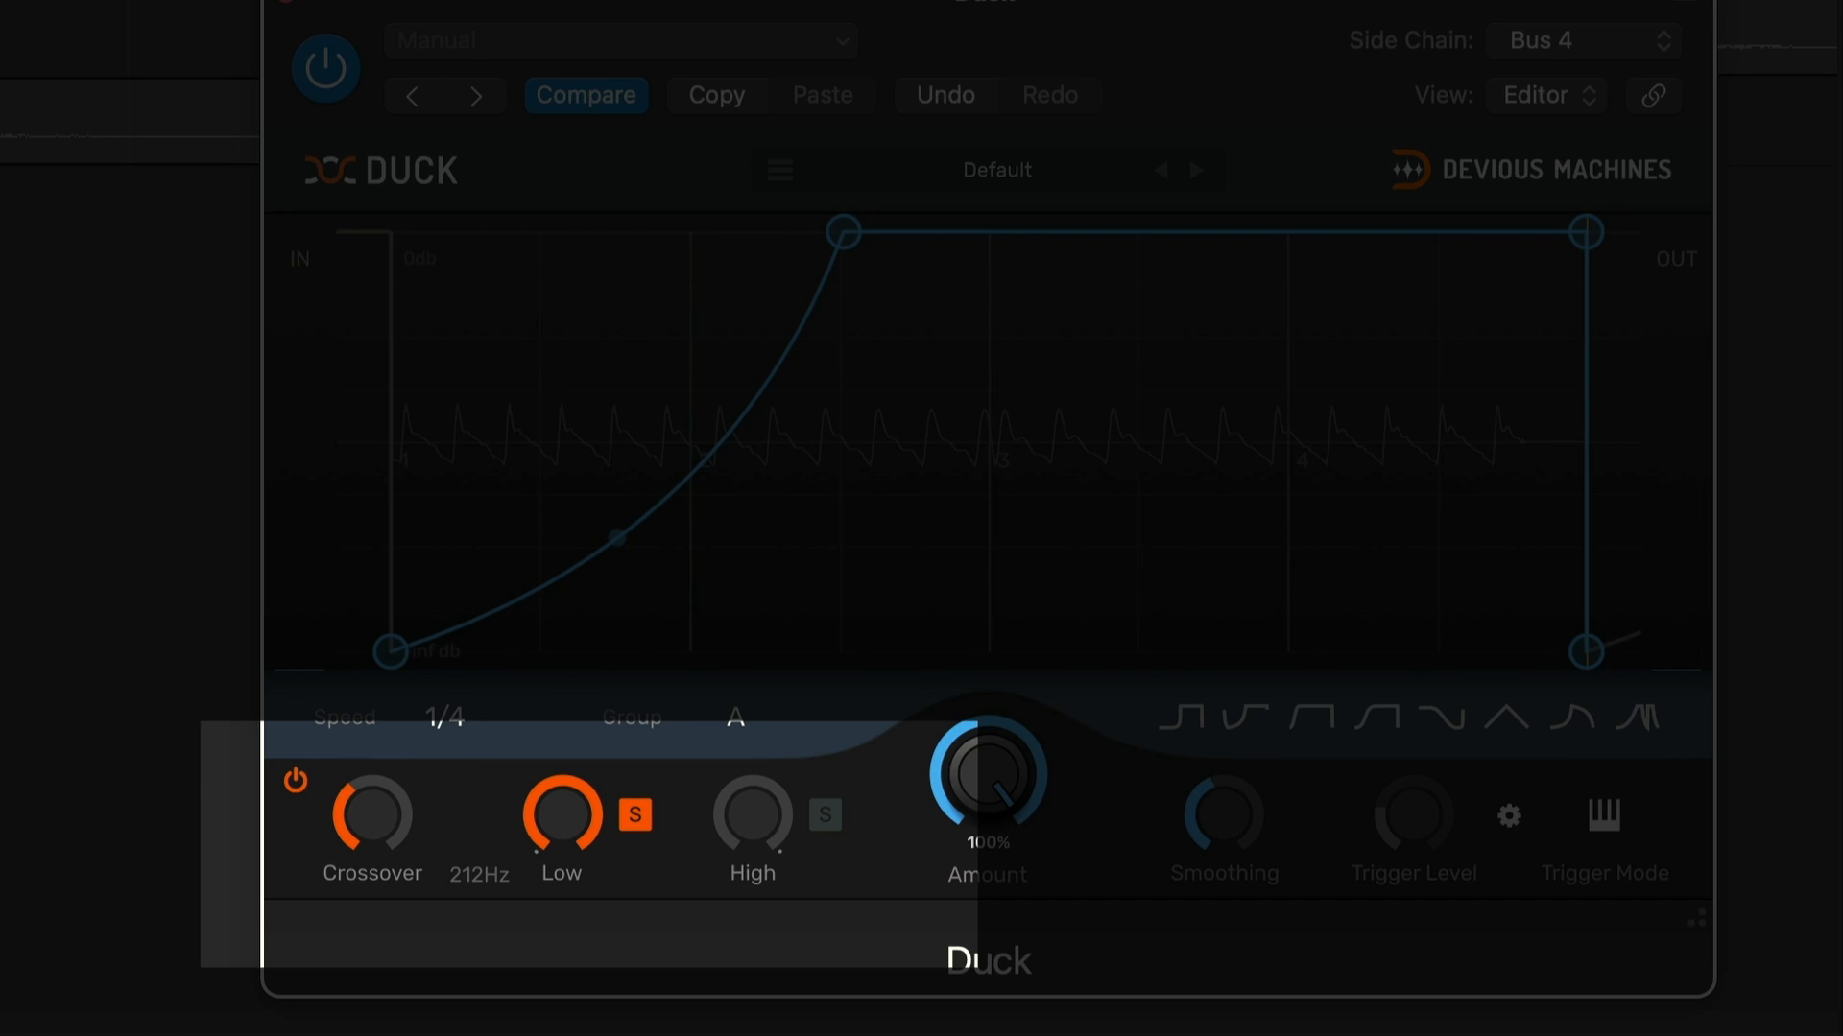
mouse_move(1171, 56)
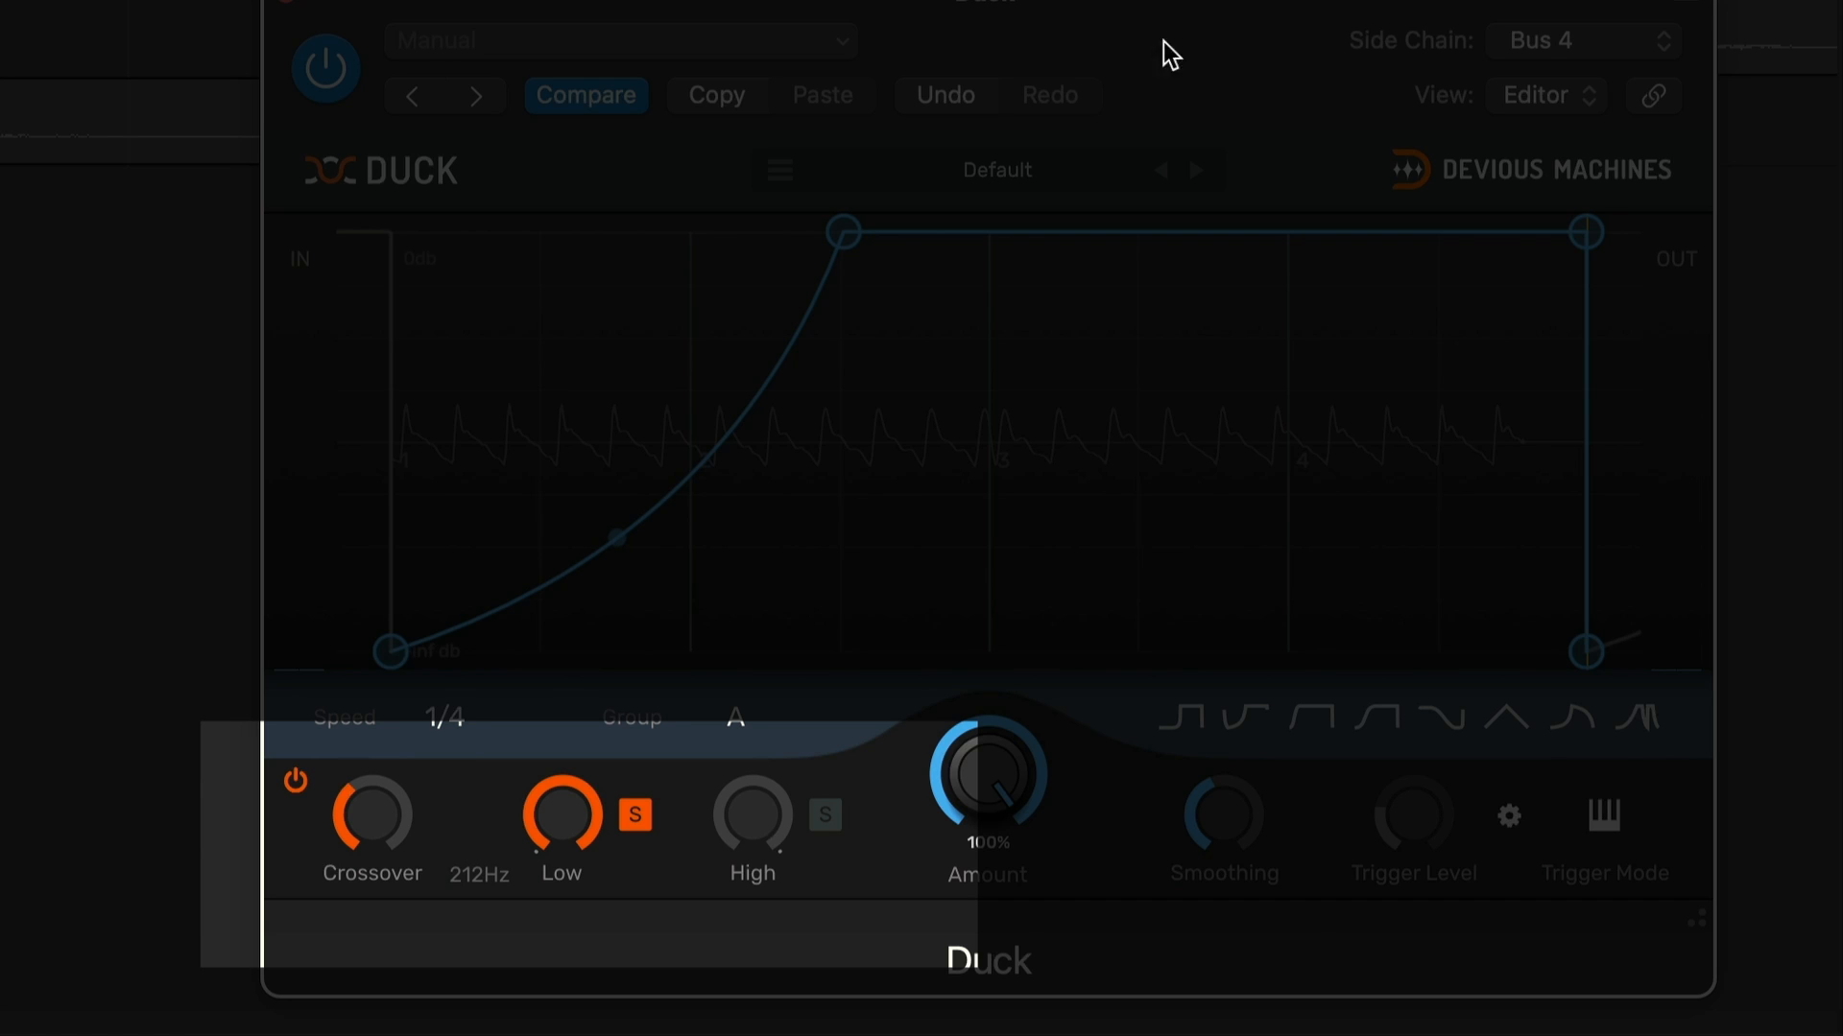
mouse_move(685, 883)
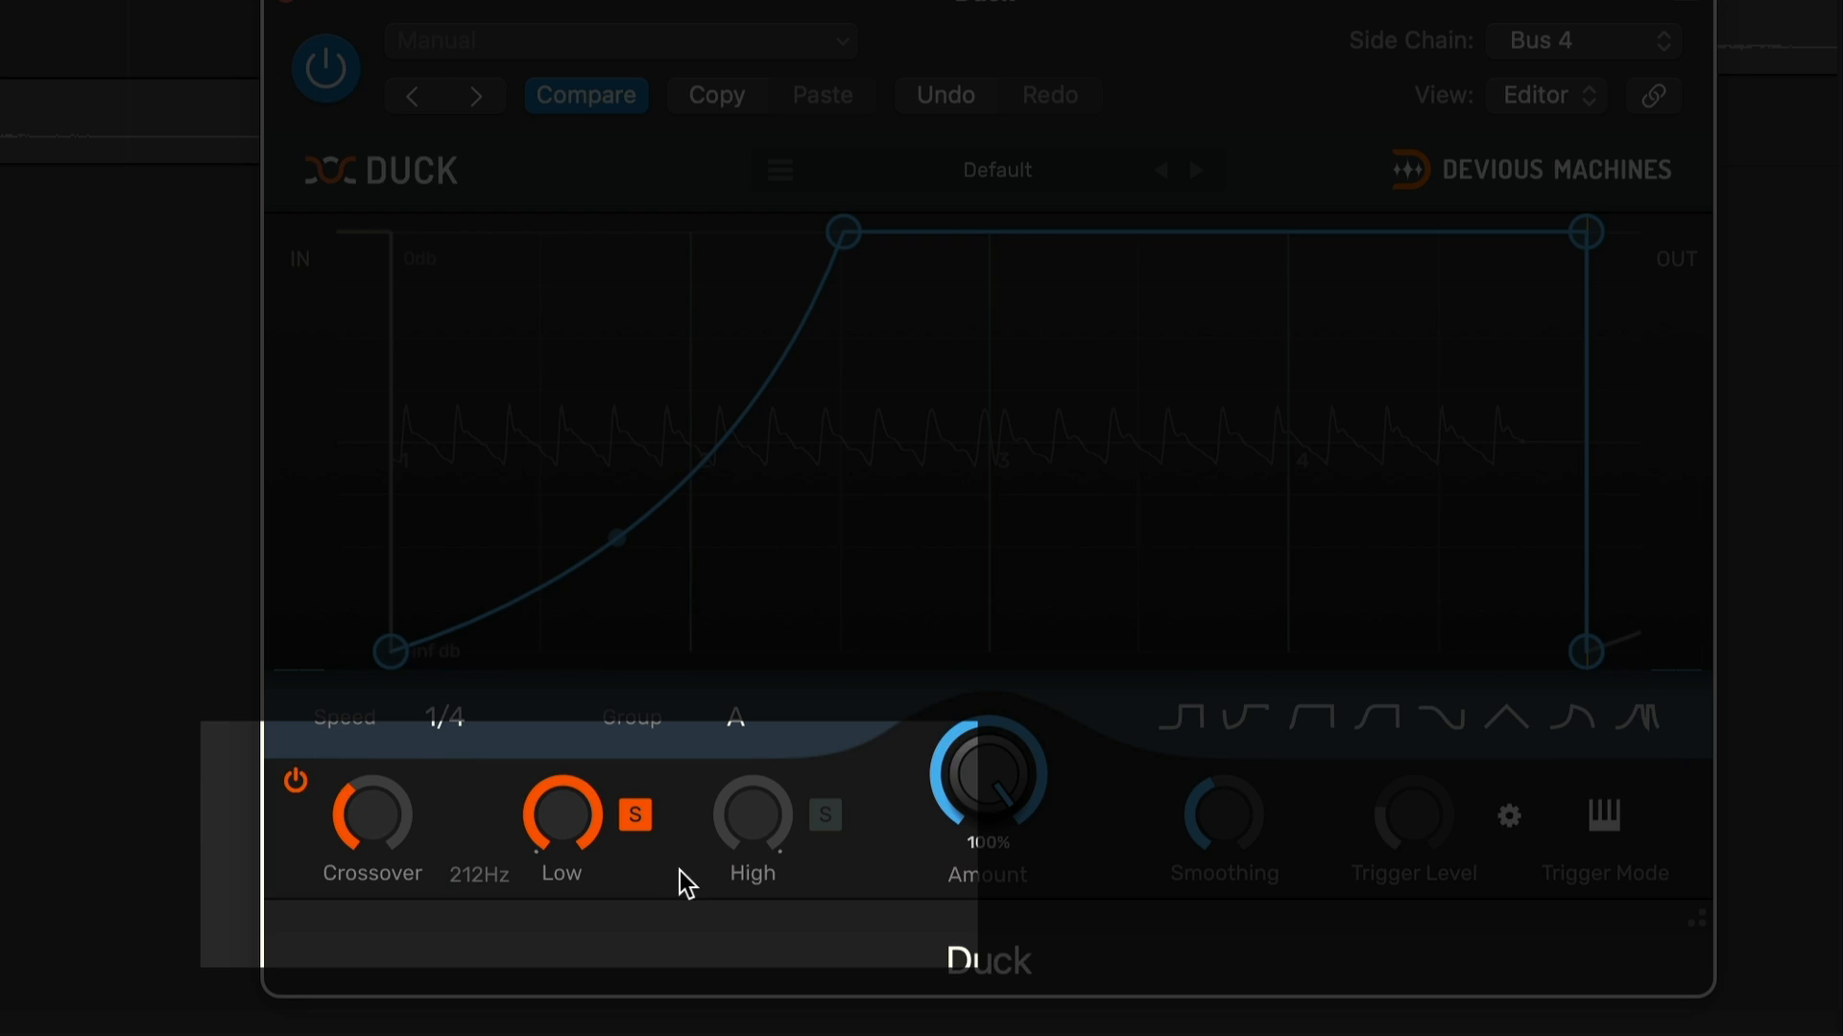